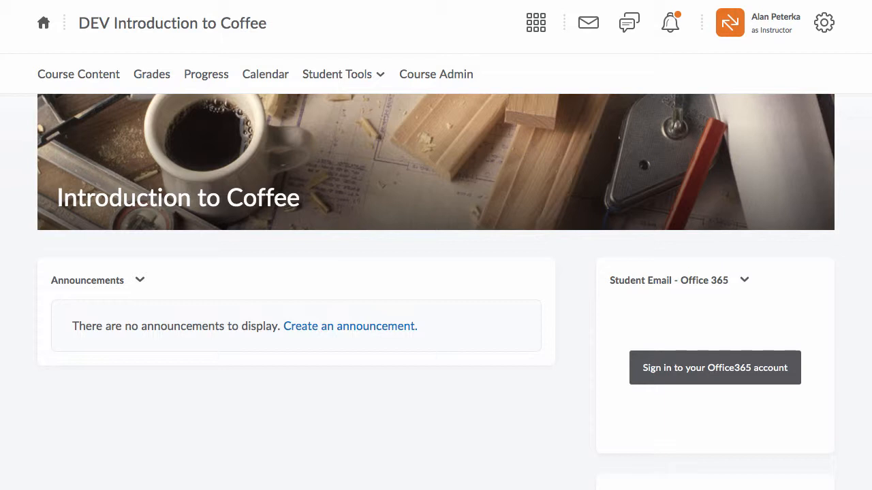
mouse_move(334, 294)
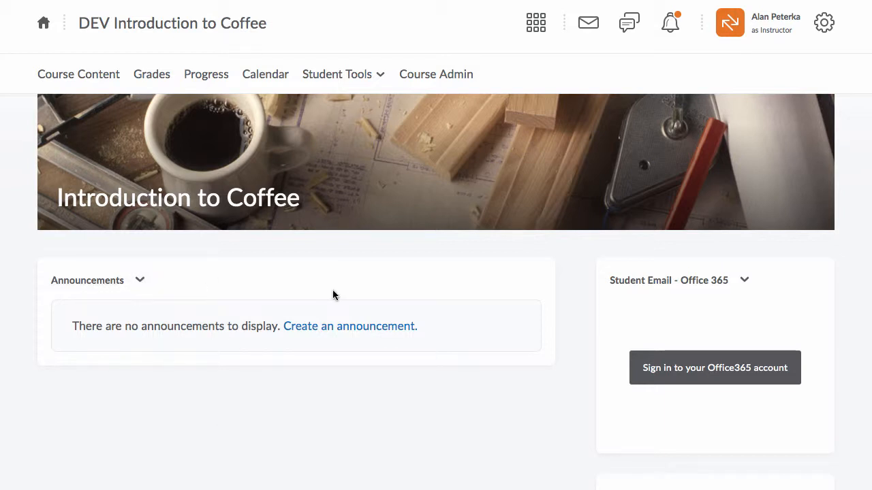
mouse_move(276, 401)
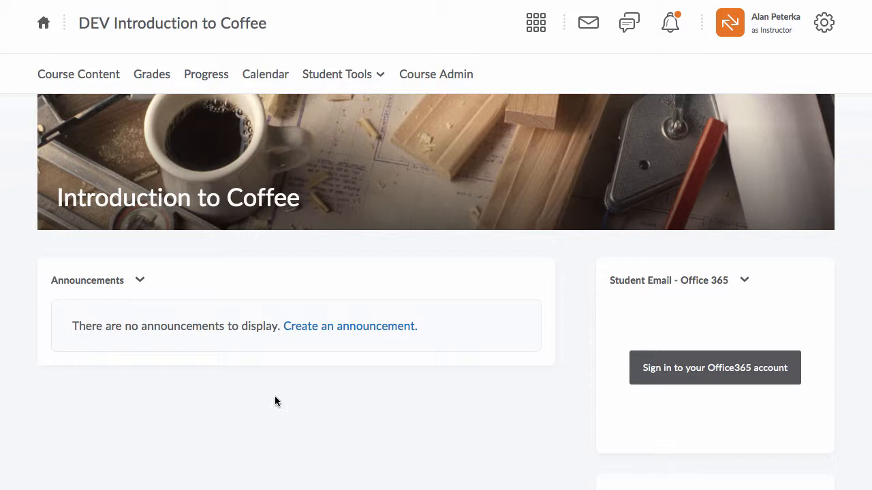
mouse_move(259, 413)
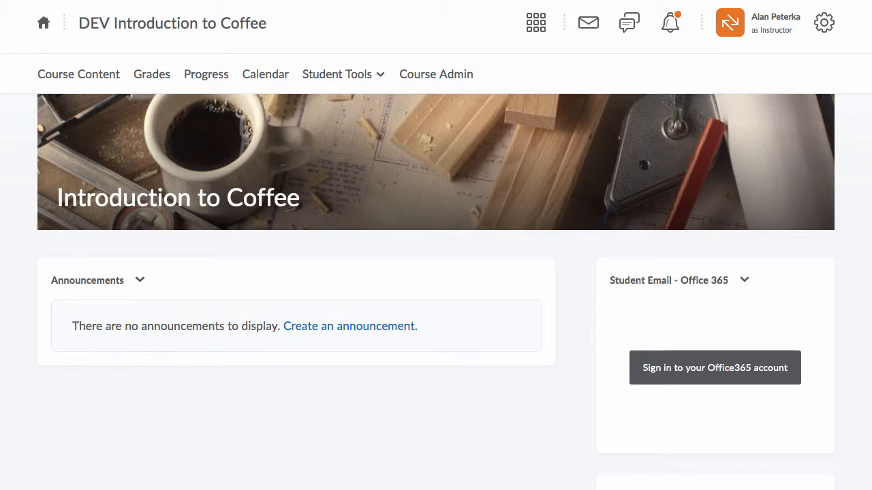
mouse_move(78, 73)
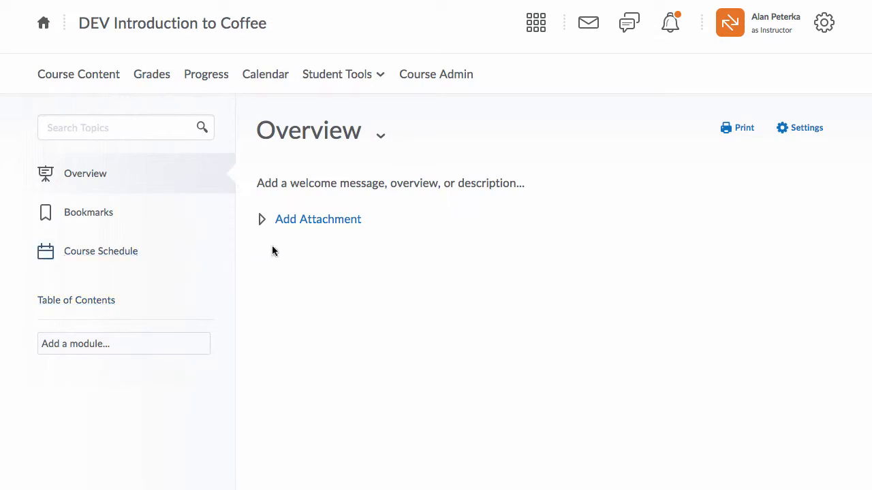
mouse_move(318, 218)
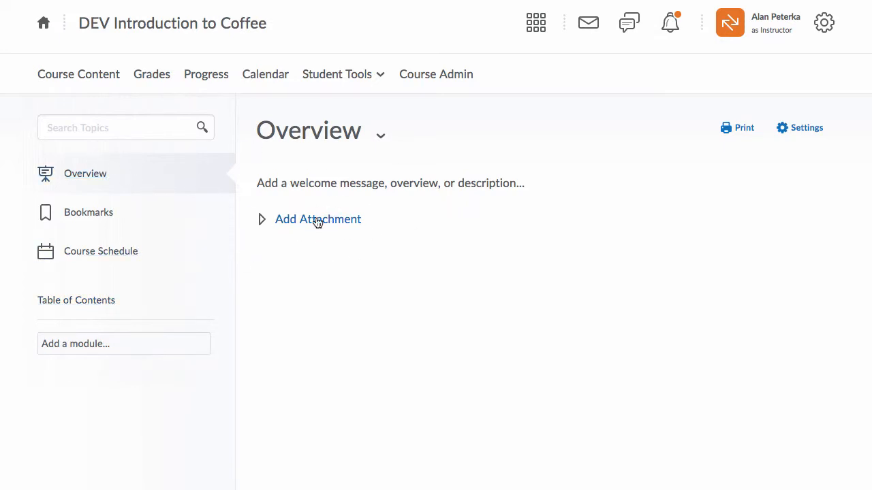
mouse_move(308, 271)
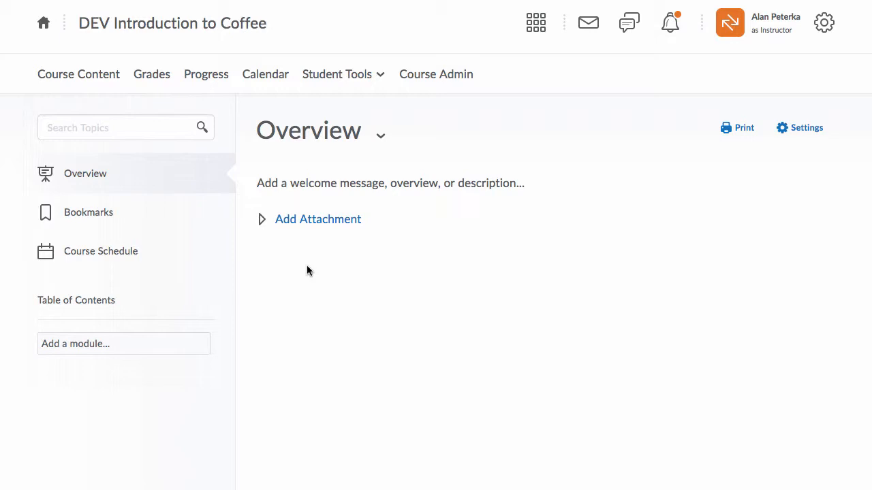
mouse_move(351, 358)
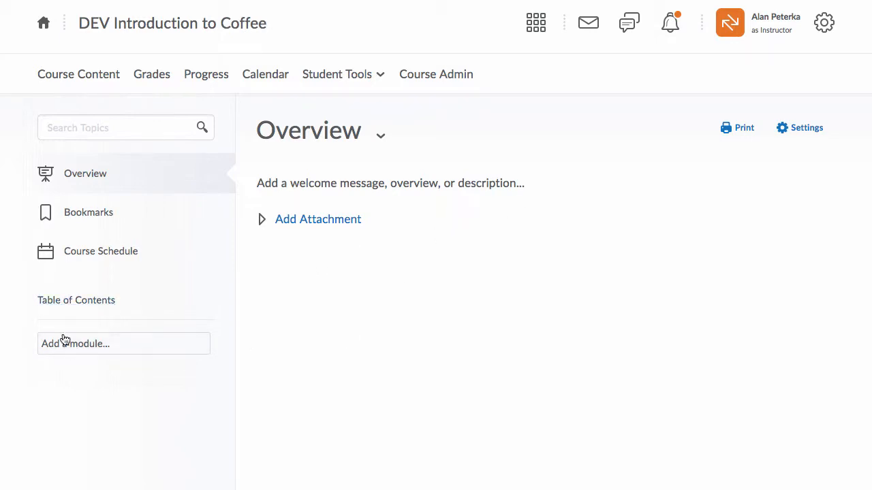
- Add a new module named 'Syllabus' to the course Table of Contents
left_click(124, 343)
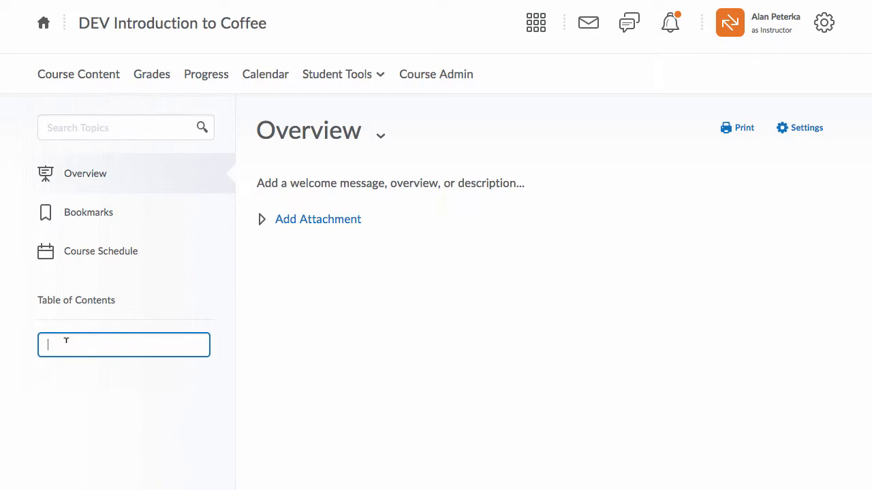
type("Sy")
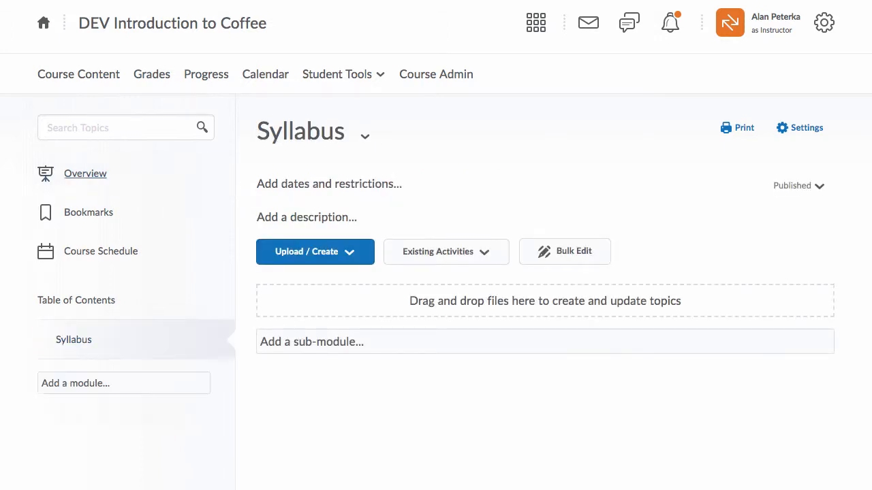
mouse_move(95, 344)
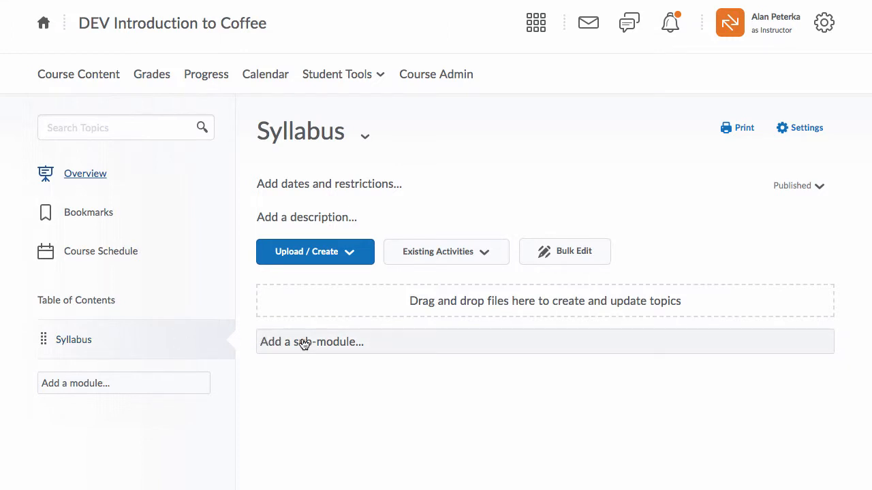
mouse_move(312, 342)
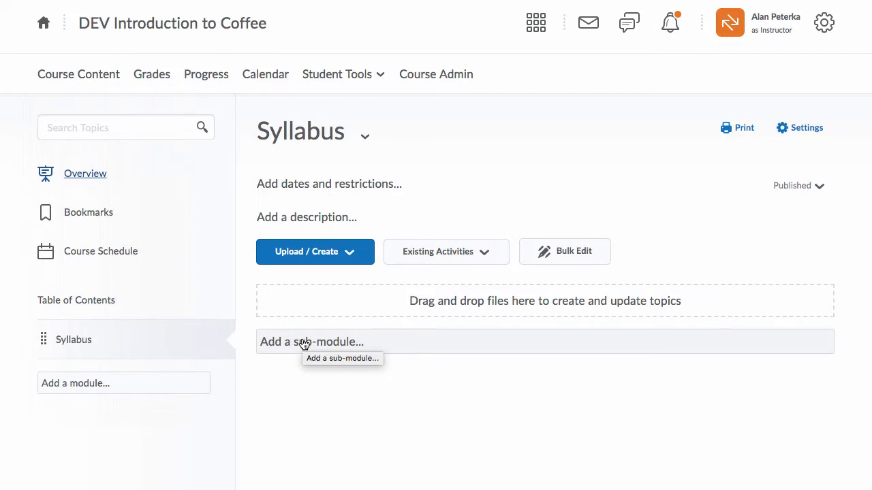
mouse_move(298, 131)
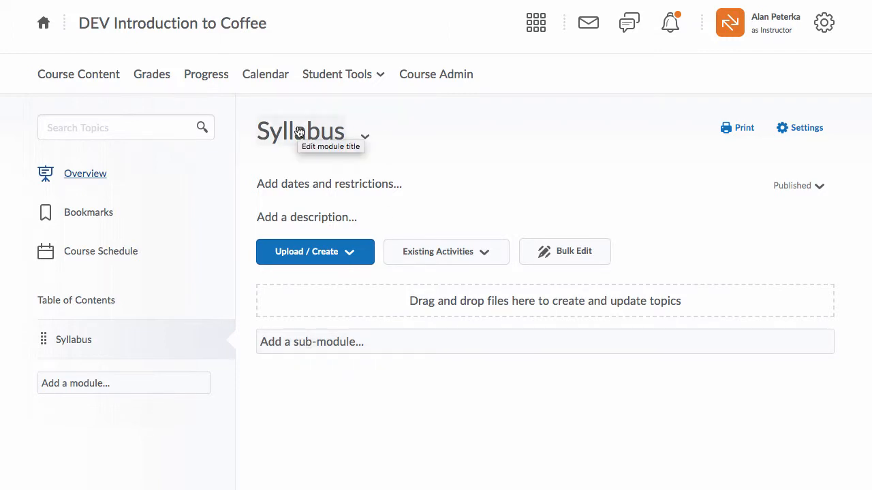
mouse_move(329, 183)
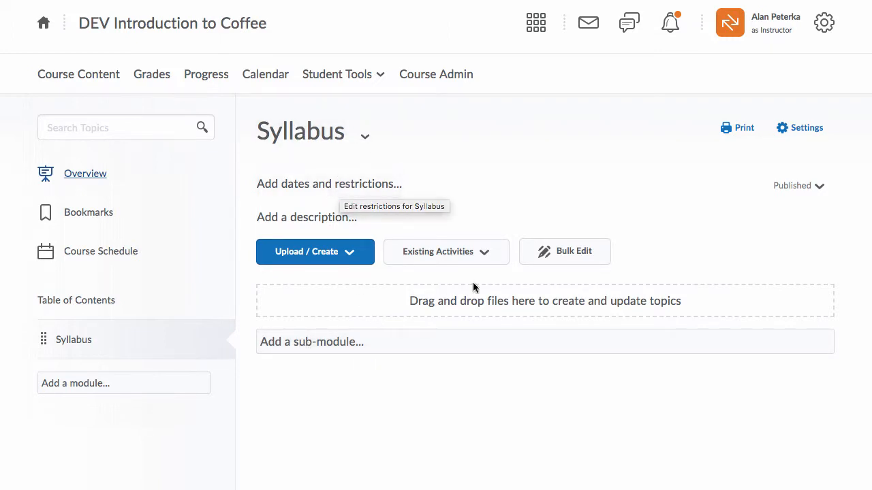
mouse_move(455, 297)
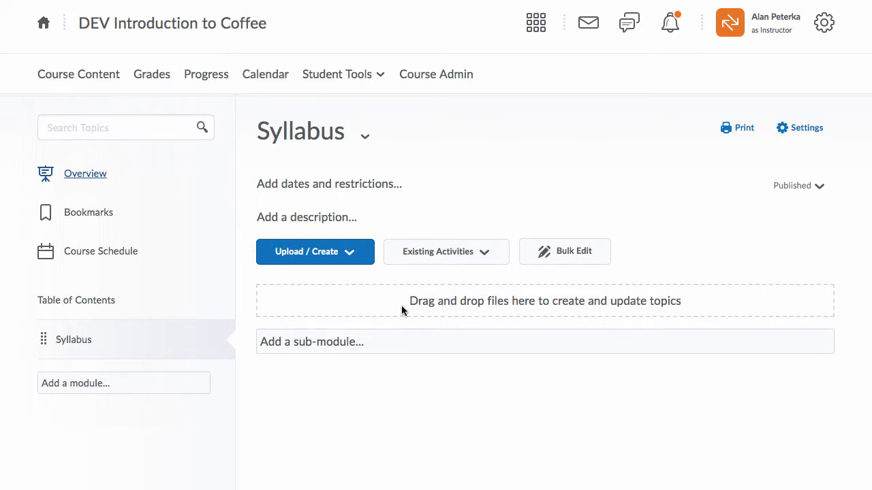
mouse_move(802, 312)
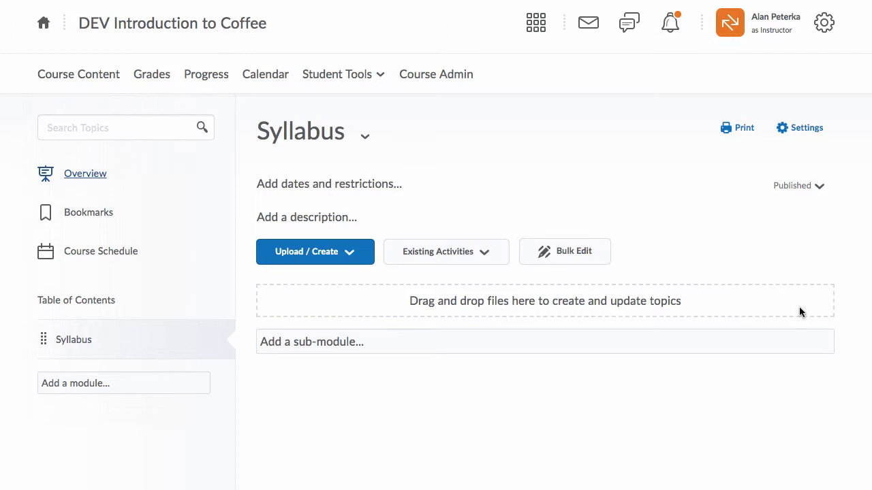
mouse_move(485, 303)
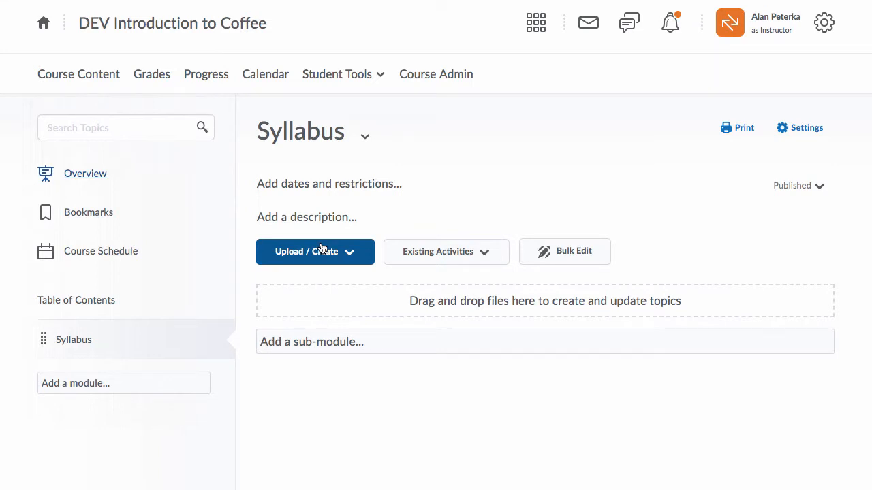
- Upload the syllabus_intro_coffee Word file from My Computer into the Syllabus module
left_click(314, 251)
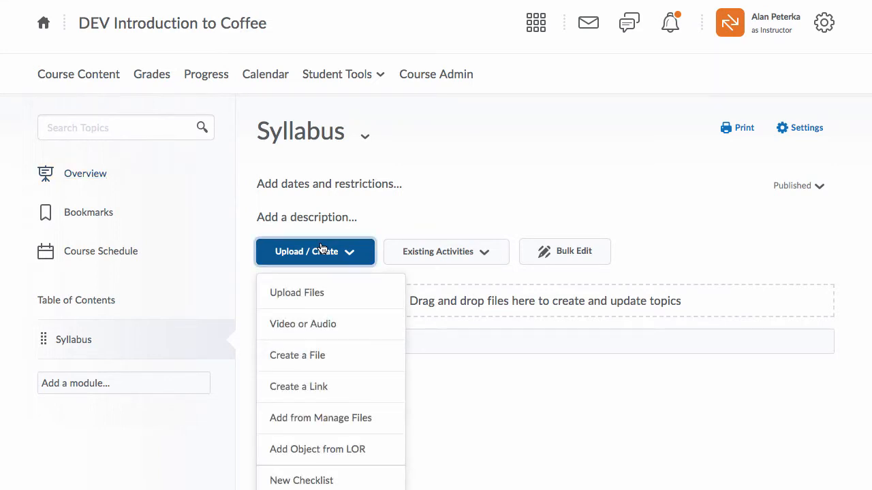
mouse_move(321, 293)
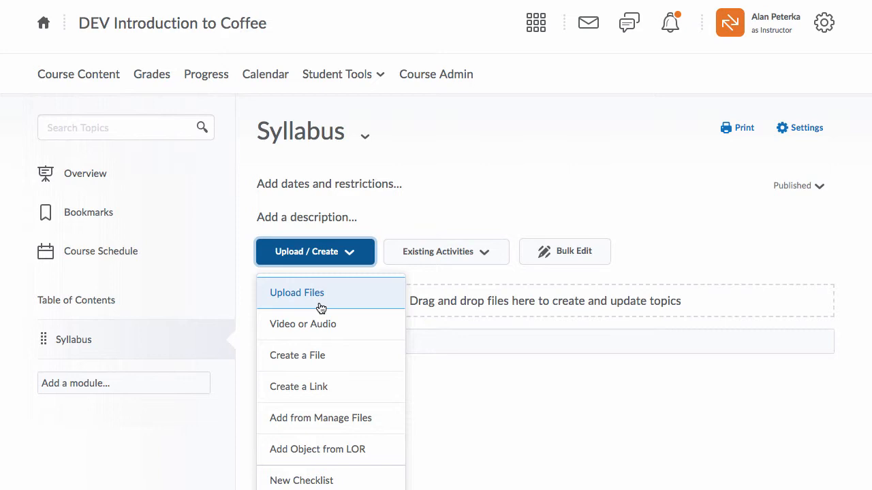
left_click(297, 292)
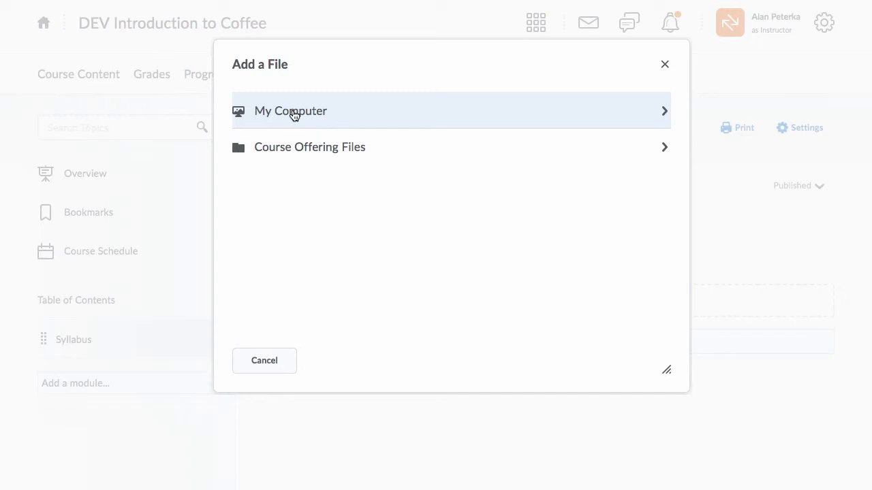
left_click(290, 110)
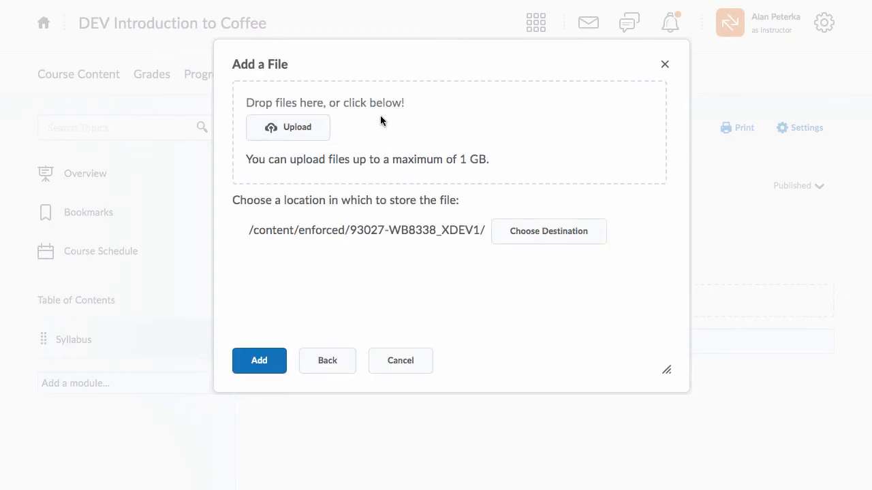
mouse_move(288, 128)
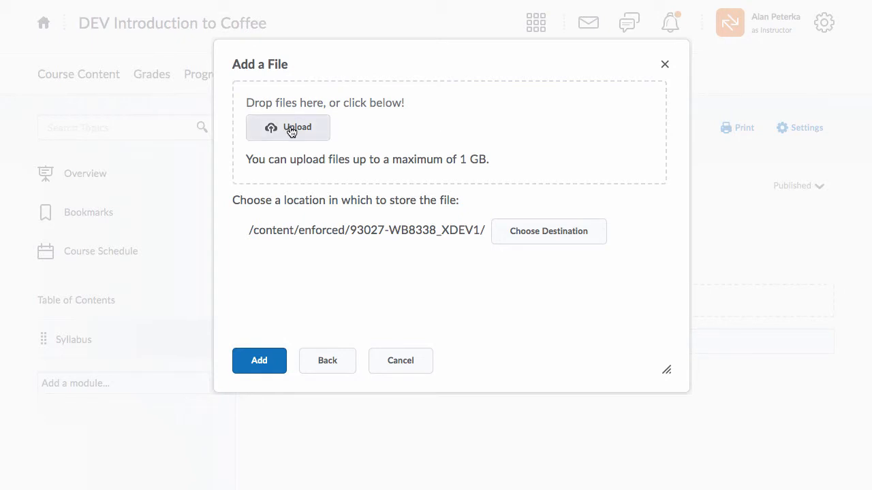
left_click(289, 127)
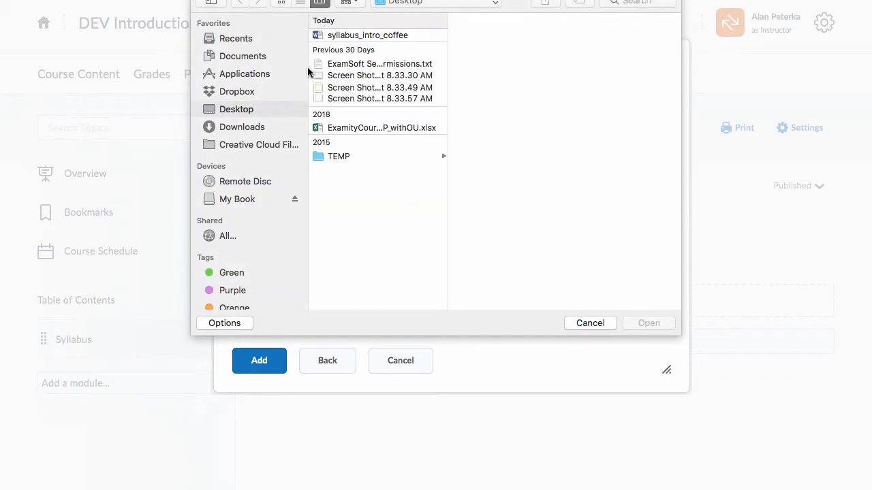
left_click(368, 35)
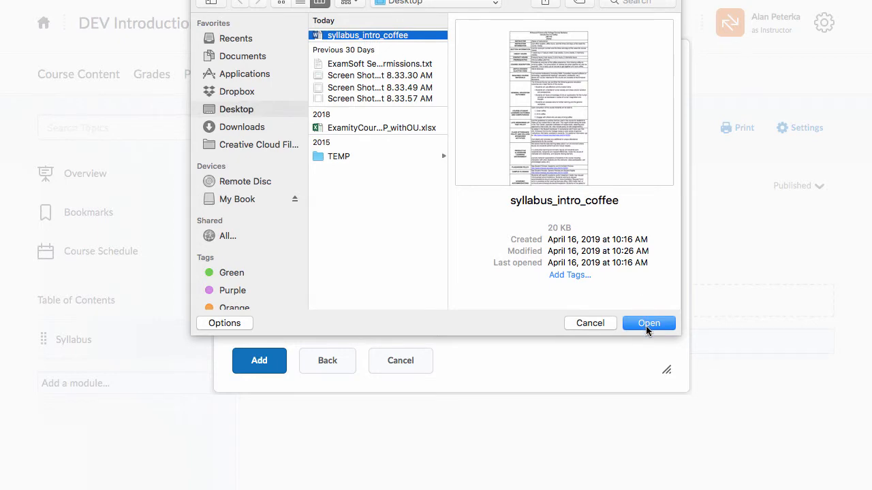
left_click(649, 323)
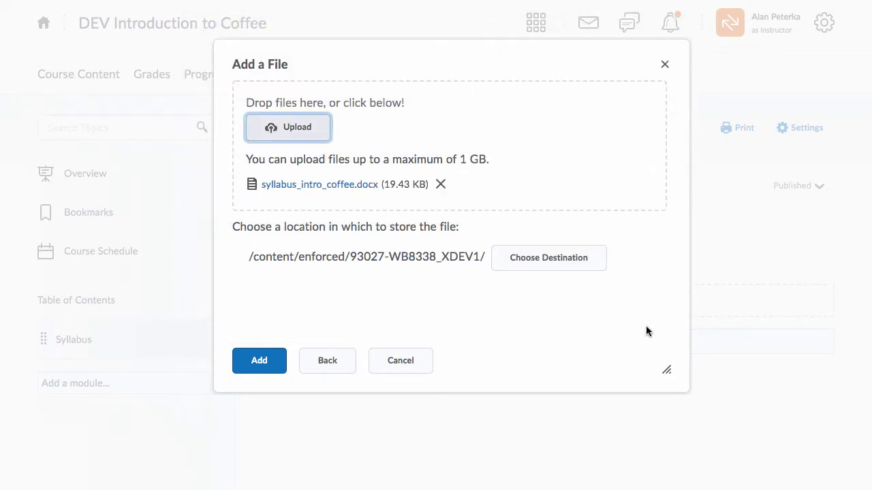
left_click(259, 361)
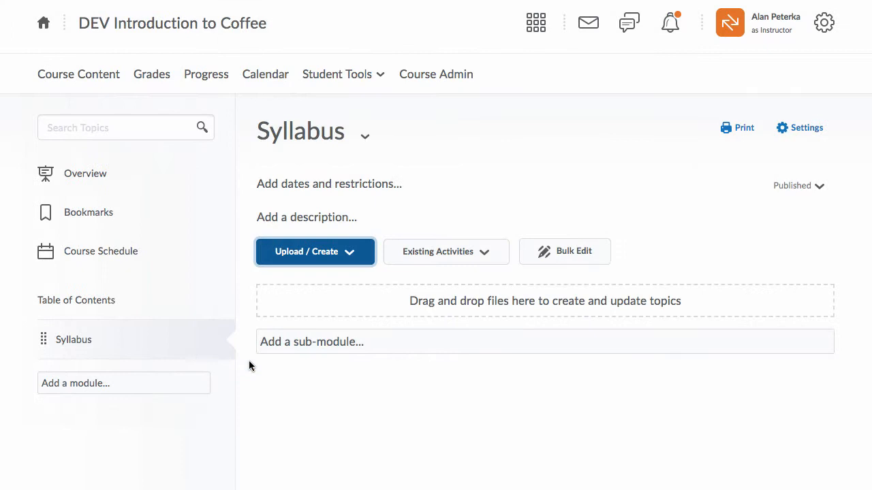
left_click(315, 251)
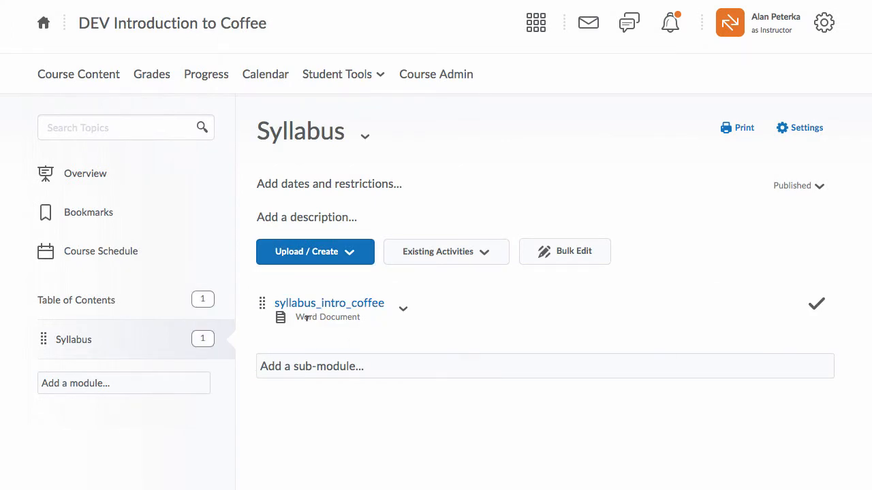
mouse_move(278, 302)
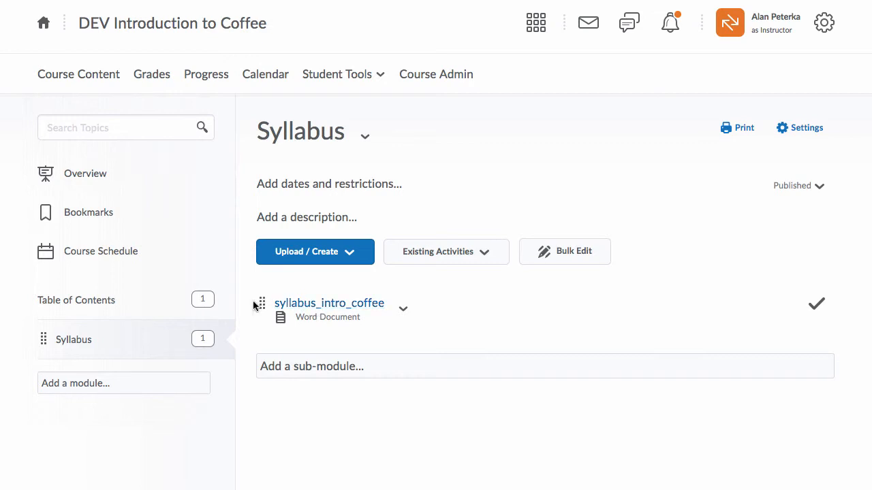
mouse_move(342, 282)
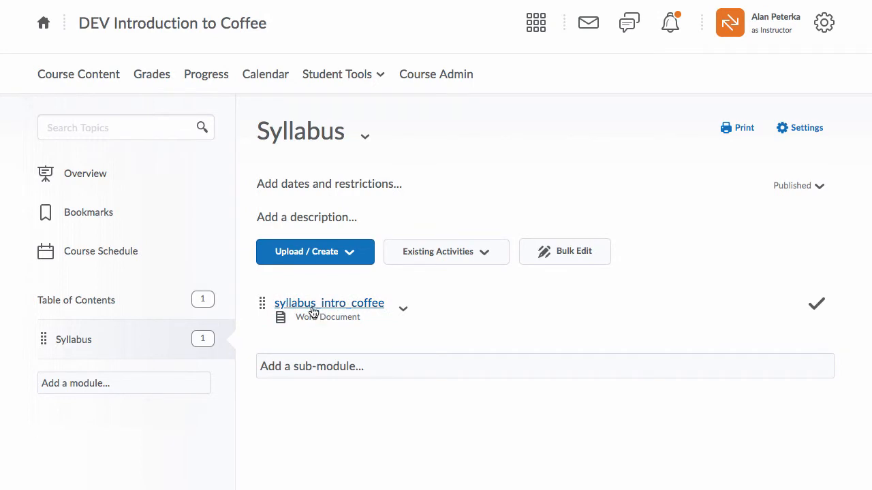
mouse_move(319, 307)
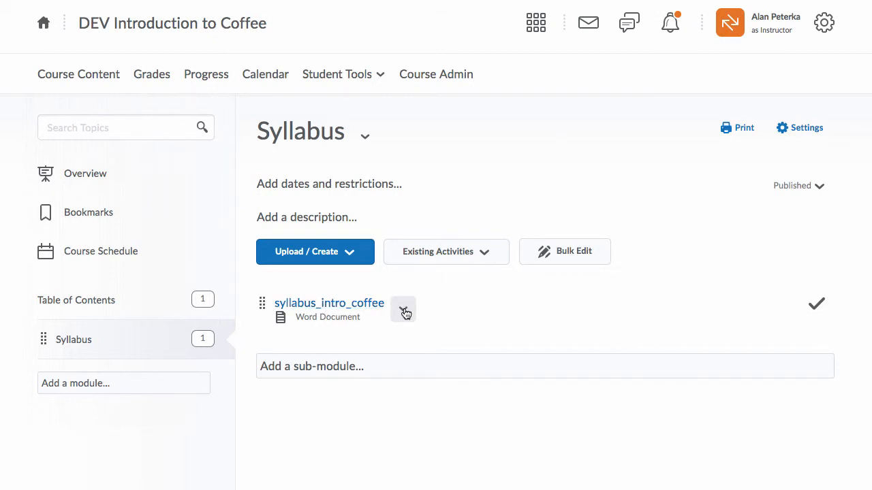
- Edit the syllabus topic's properties in place, changing its title to 'Intro to Coffee Syllabus'
left_click(402, 309)
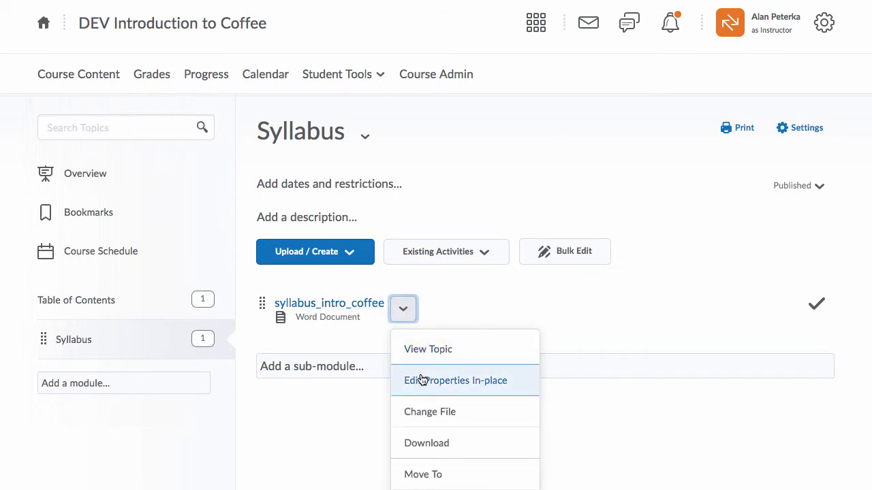
left_click(455, 380)
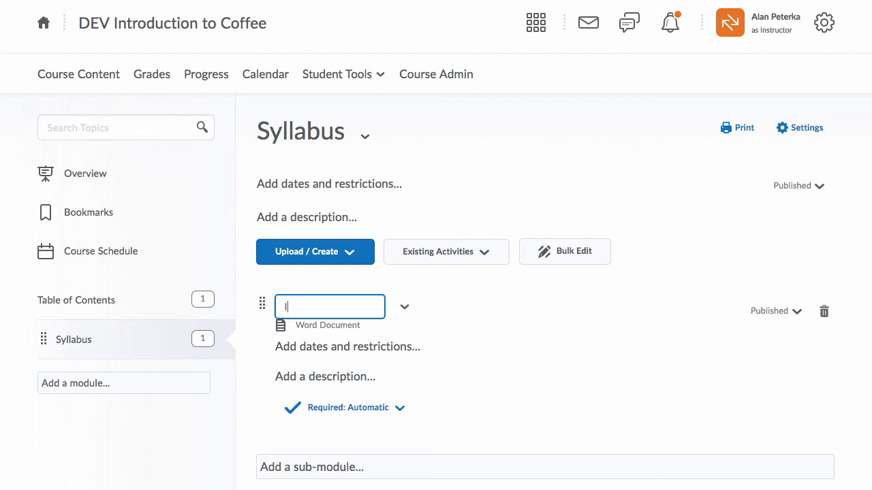
type("Intro to")
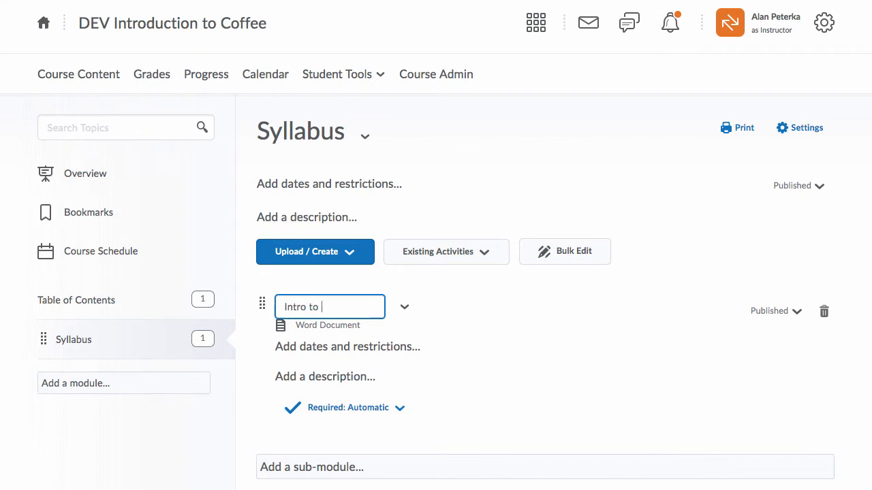
type("Coffee Syllabus")
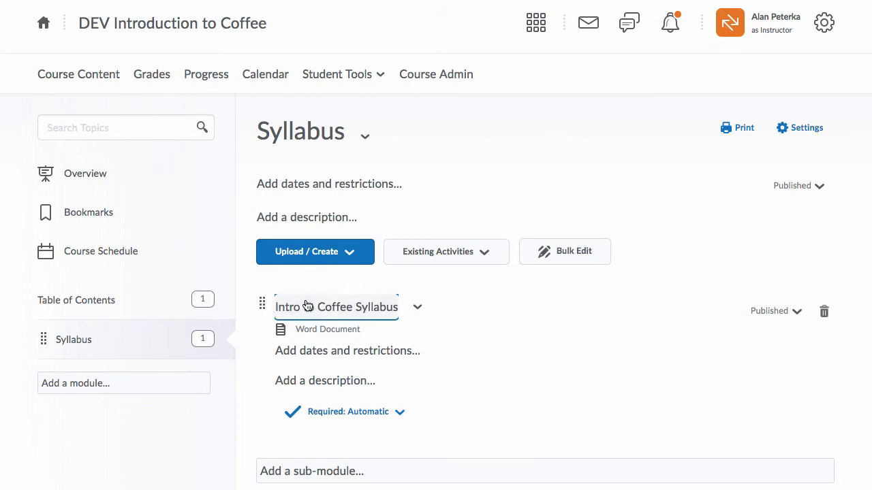
mouse_move(300, 305)
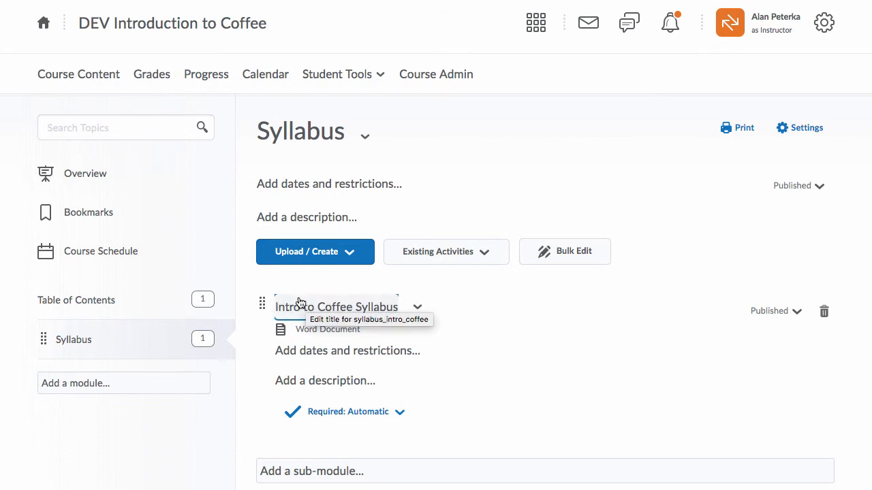